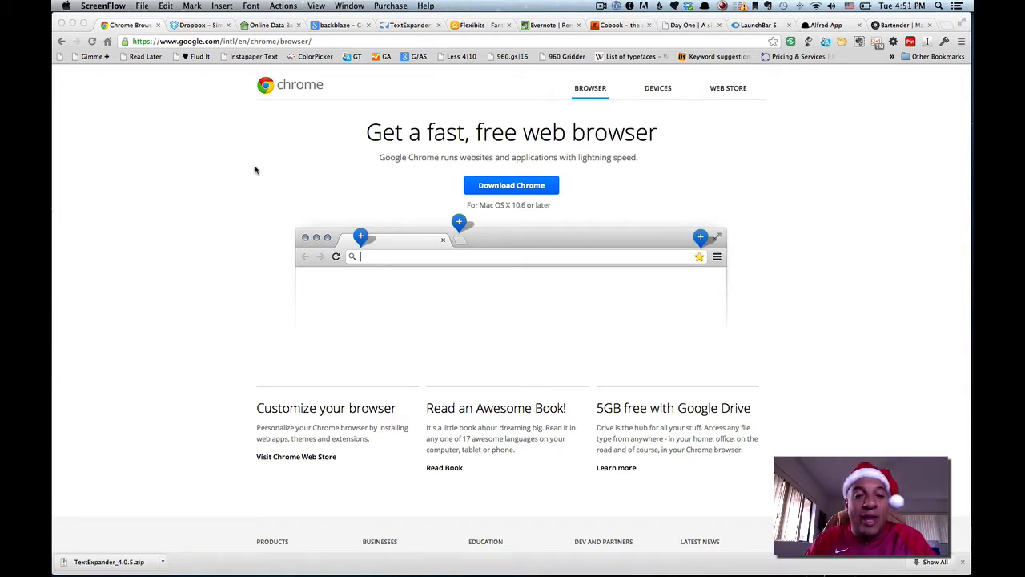
mouse_move(224, 137)
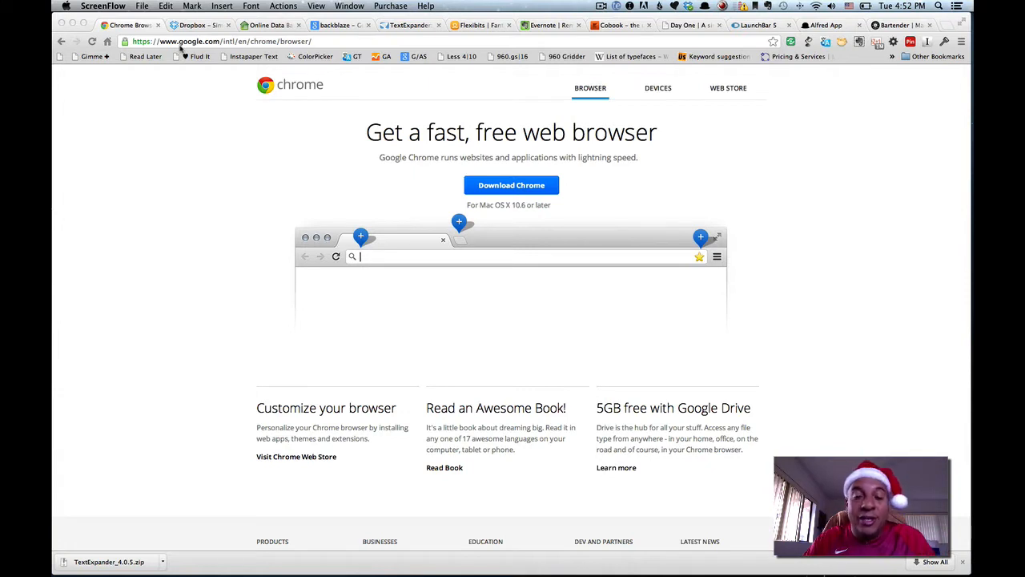
Switch to the Dropbox download page tab after the Chrome download page
left_click(200, 24)
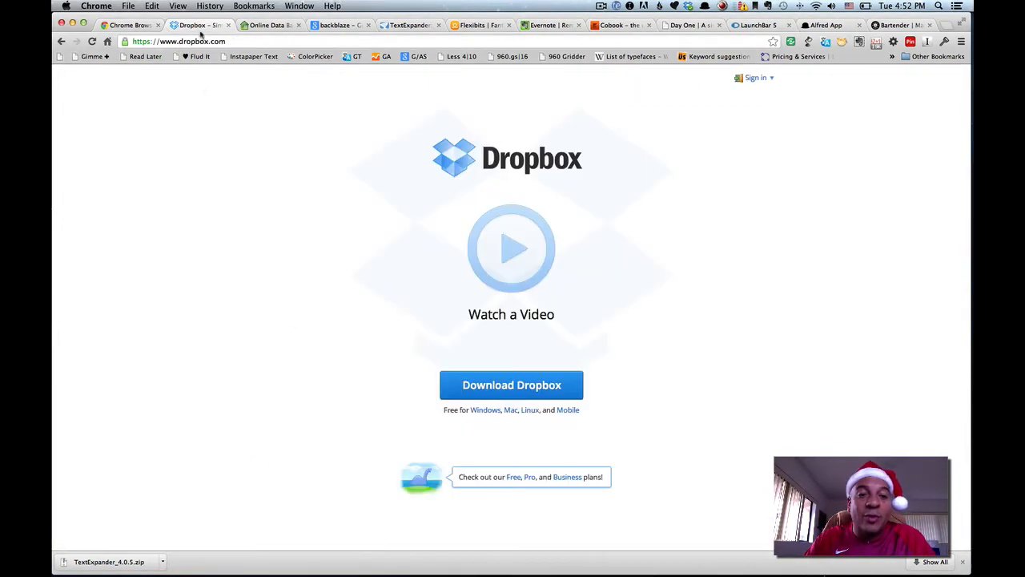
mouse_move(206, 96)
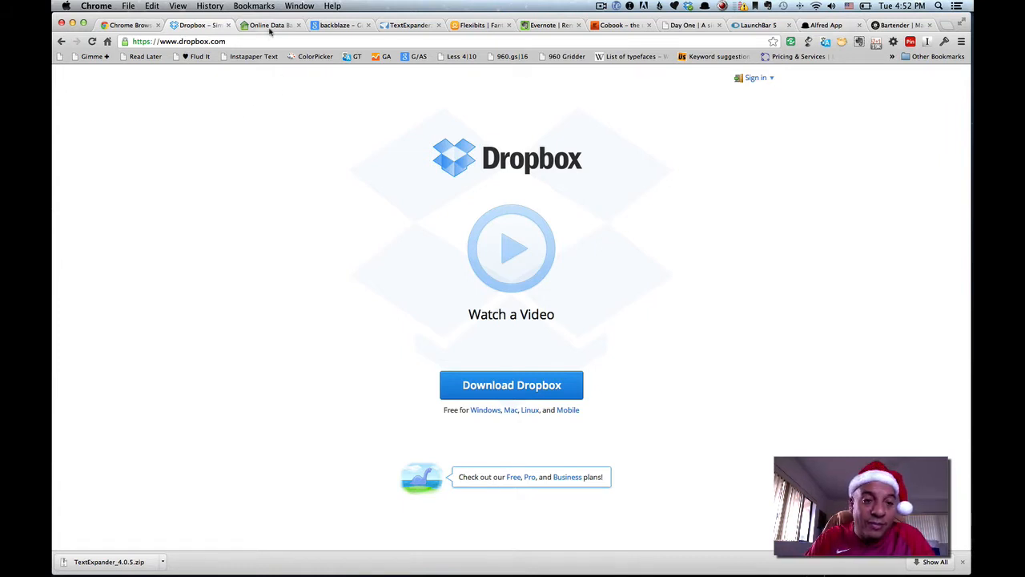
Switch to the Backblaze 'Online Backup' tab following Dropbox
left_click(272, 26)
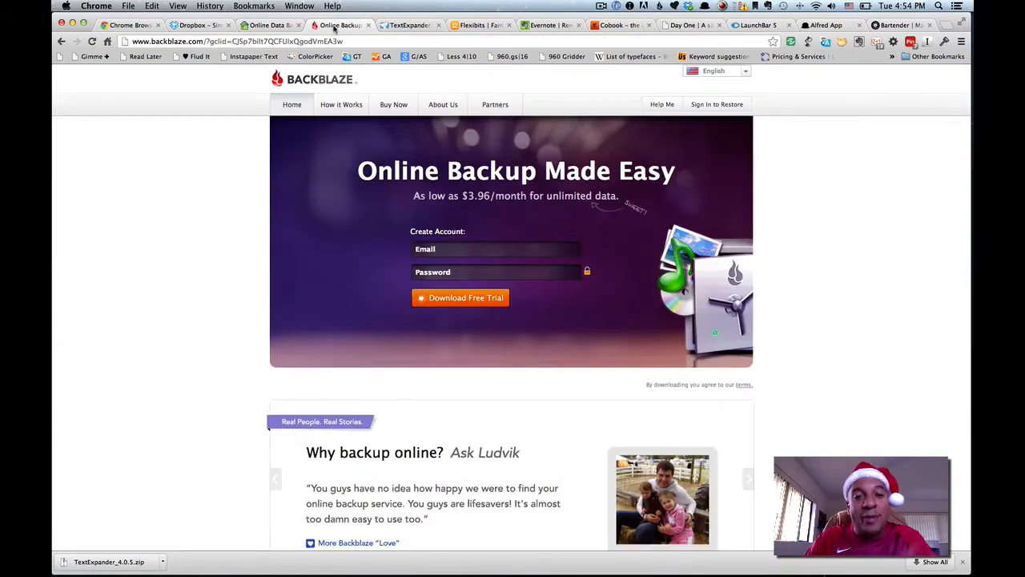
Switch to the TextExpander product page from Smile Software
left_click(409, 26)
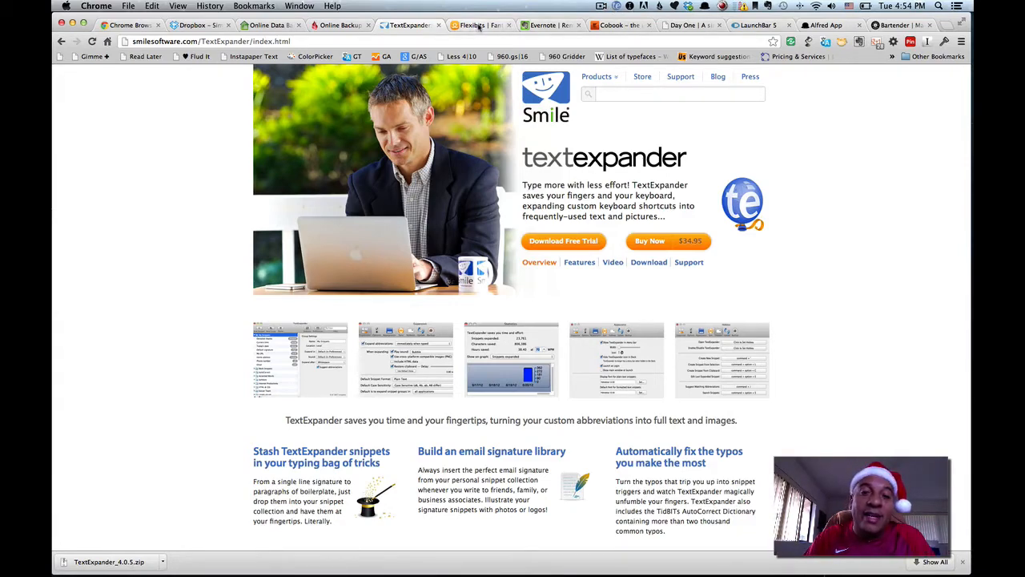
Show the Flexibits Fantastical for Mac page and read down to 'Your events have never looked better'
left_click(477, 26)
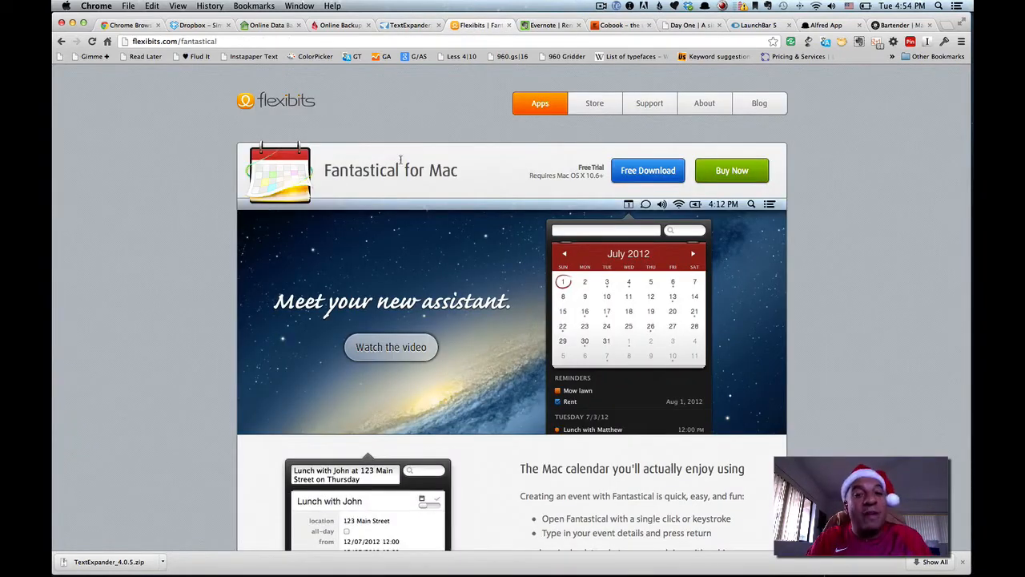
scroll("down", 3)
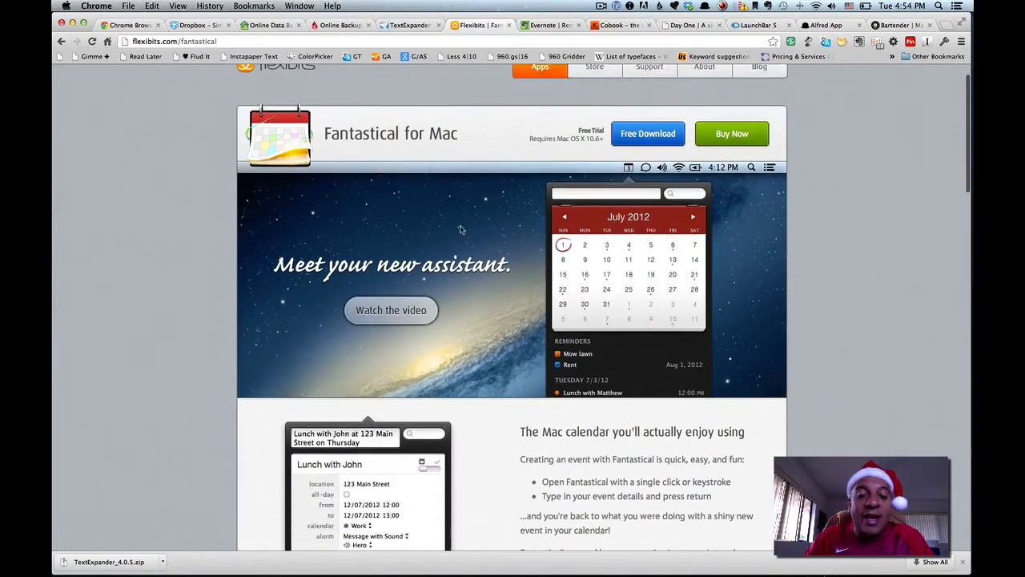
scroll("down", 3)
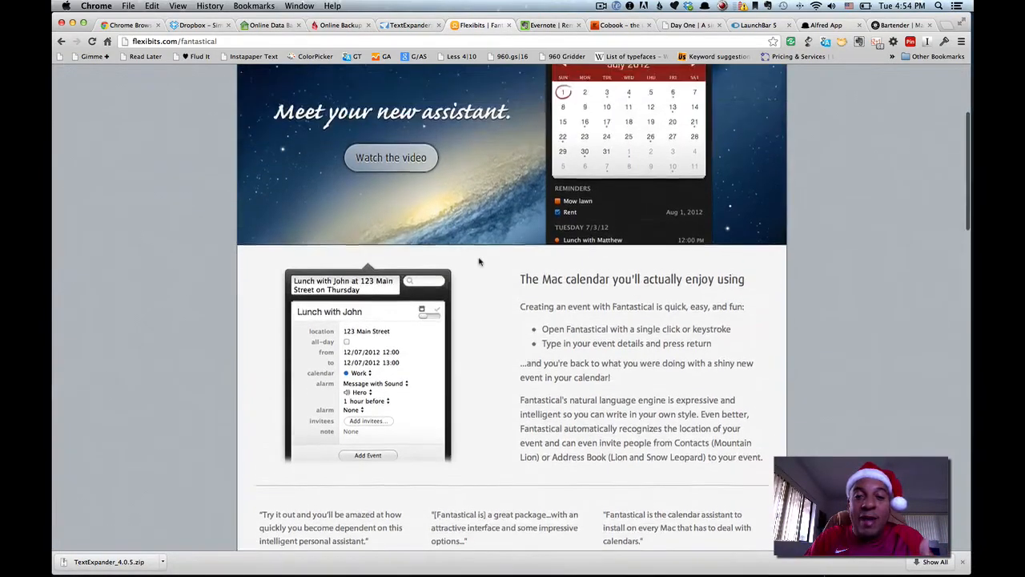
scroll("down", 3)
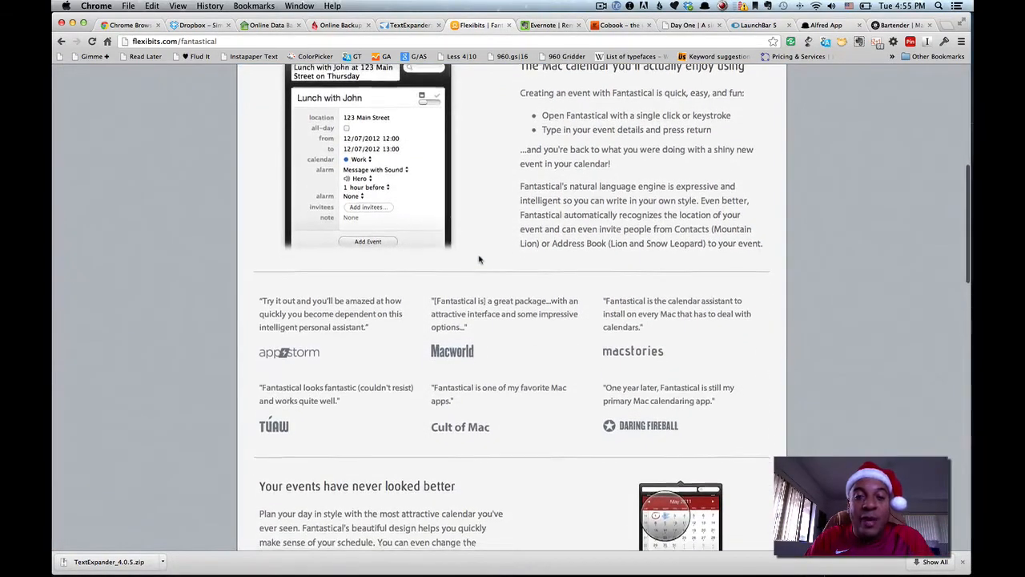
scroll("down", 3)
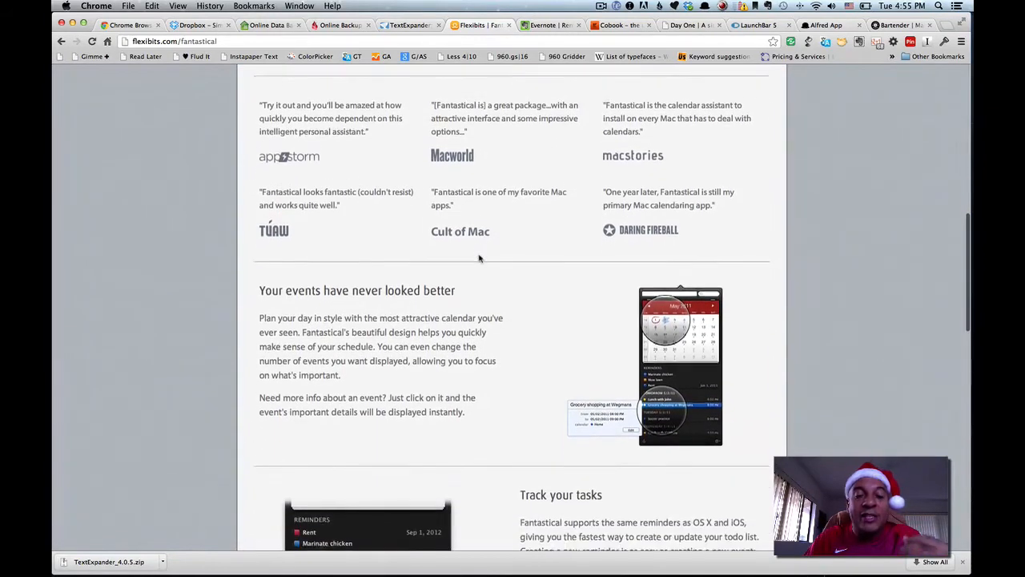
scroll("down", 3)
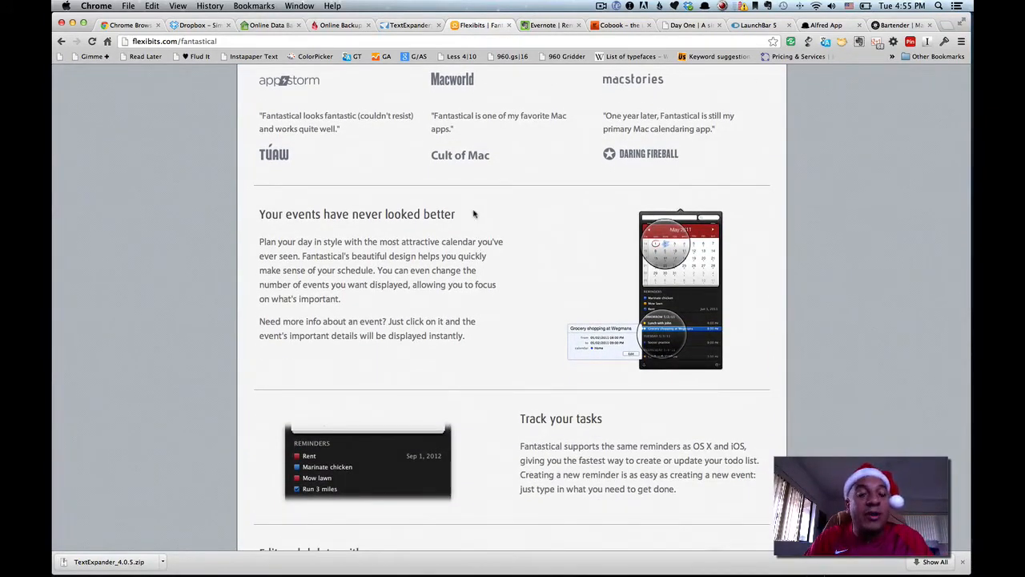
mouse_move(474, 237)
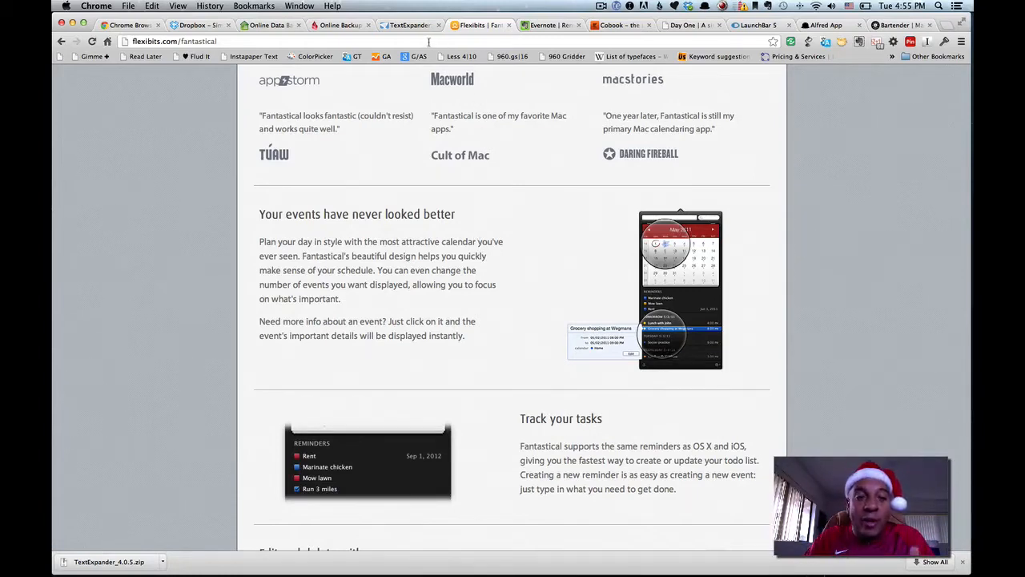
left_click(196, 25)
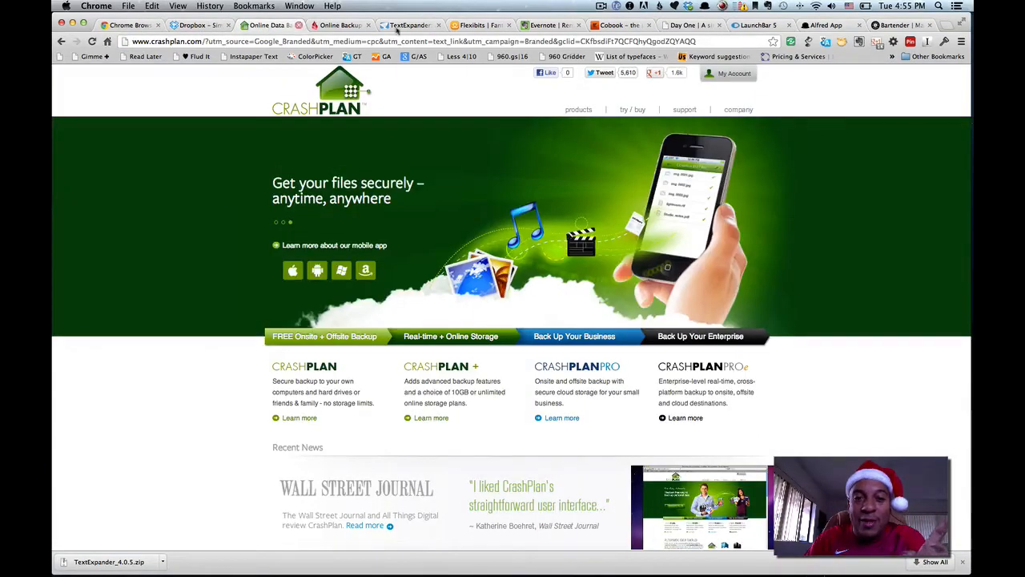
left_click(409, 26)
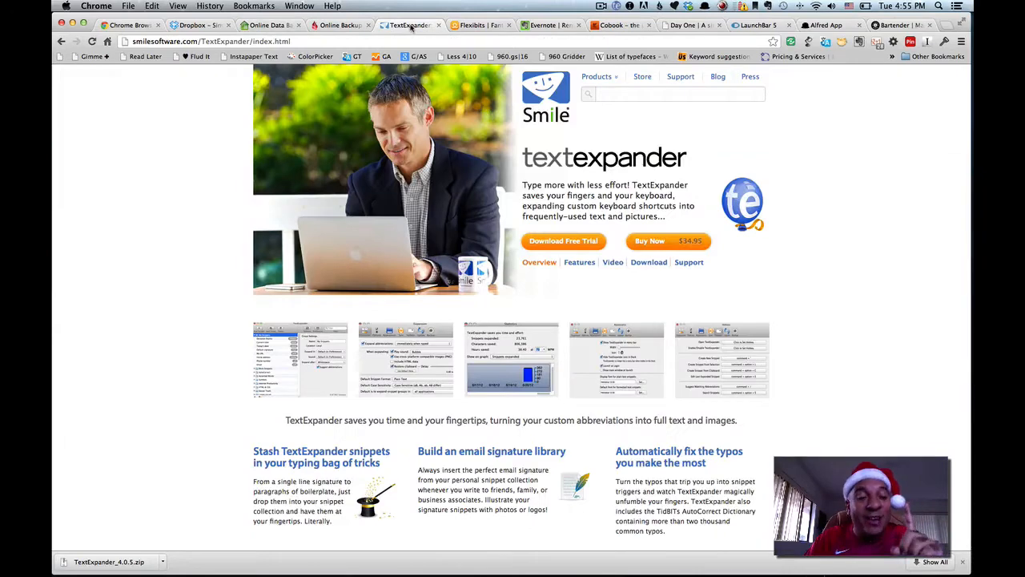
left_click(478, 26)
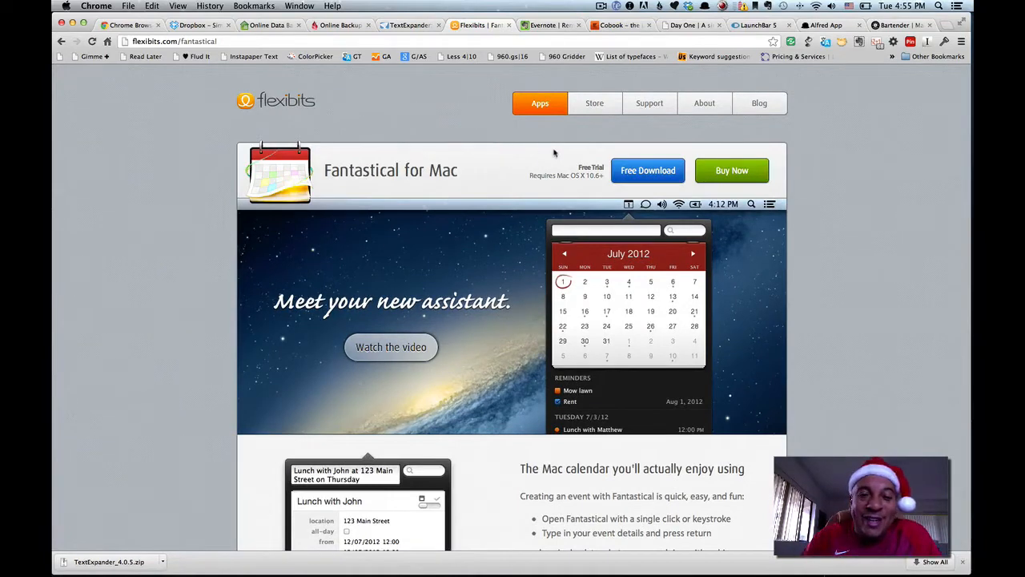
Switch to Evernote's 'Remember everything' home page tab
left_click(539, 26)
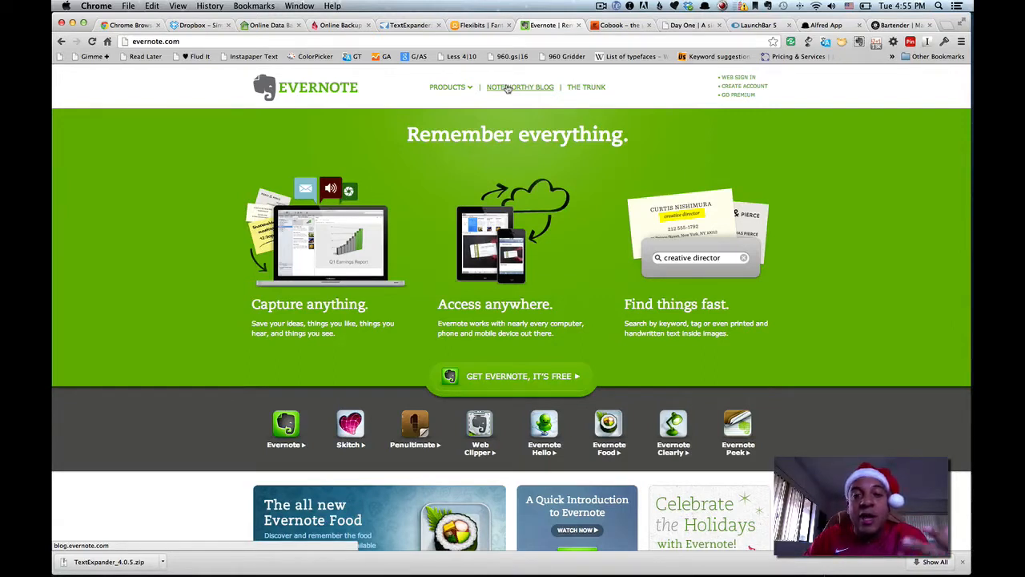
mouse_move(493, 125)
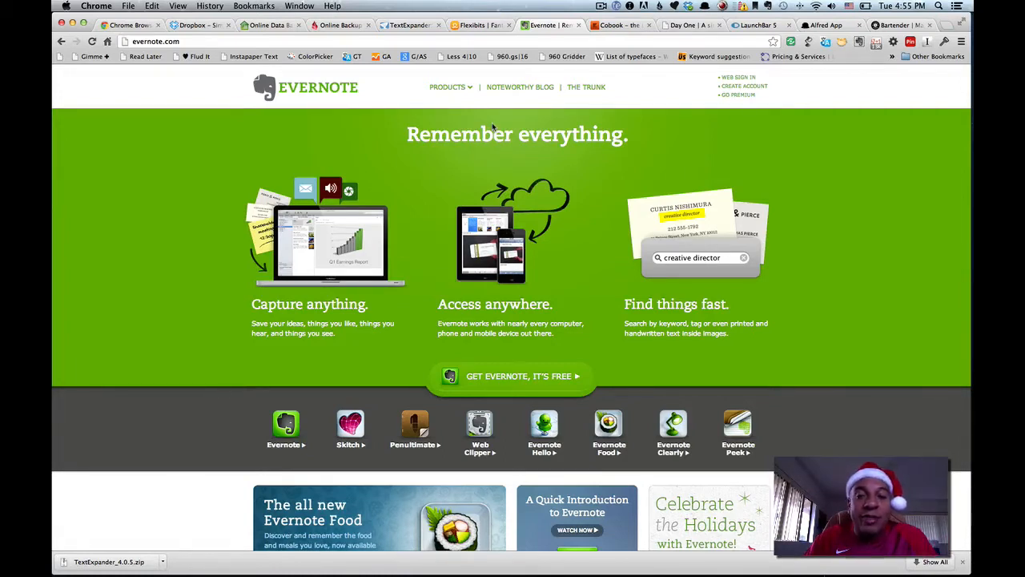
mouse_move(495, 114)
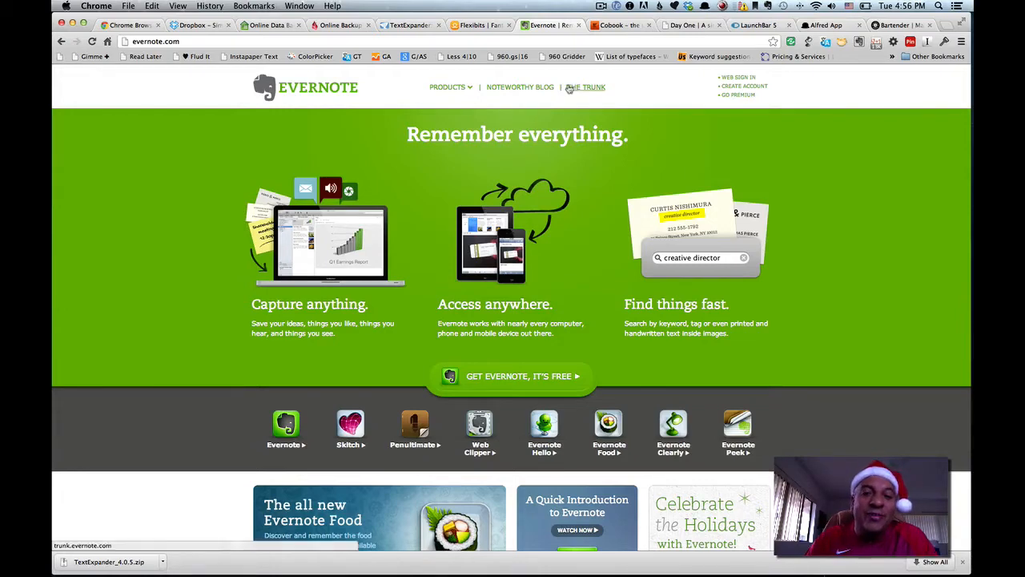
Show the Cobook for iPhone page, then the LaunchBar page from Objective Development
left_click(625, 25)
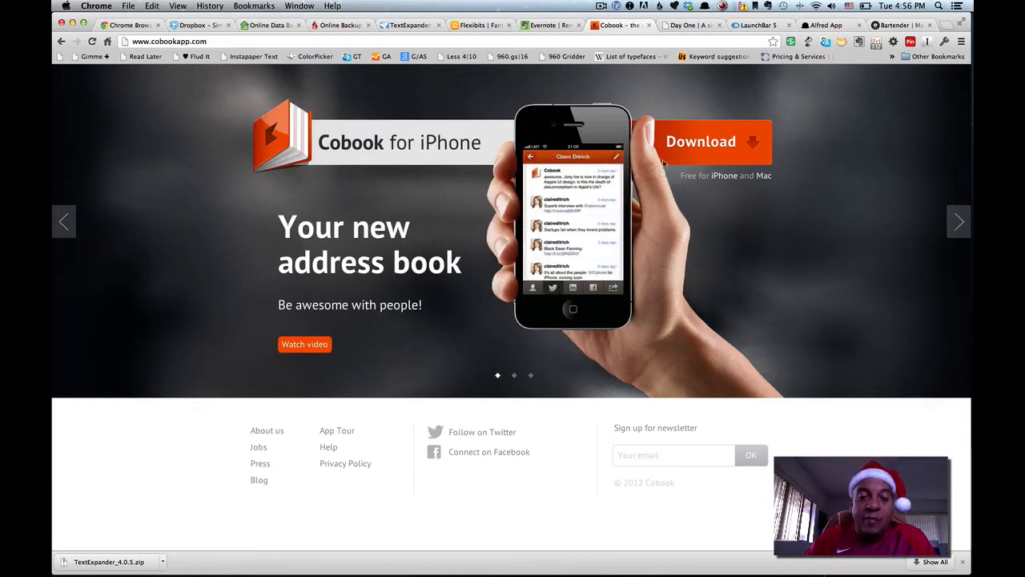
mouse_move(475, 165)
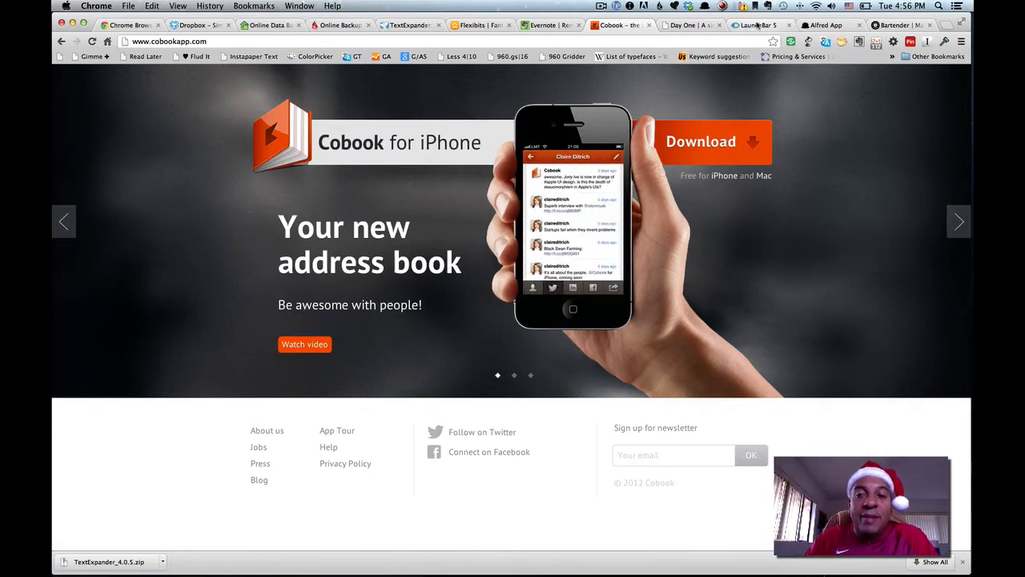
left_click(686, 25)
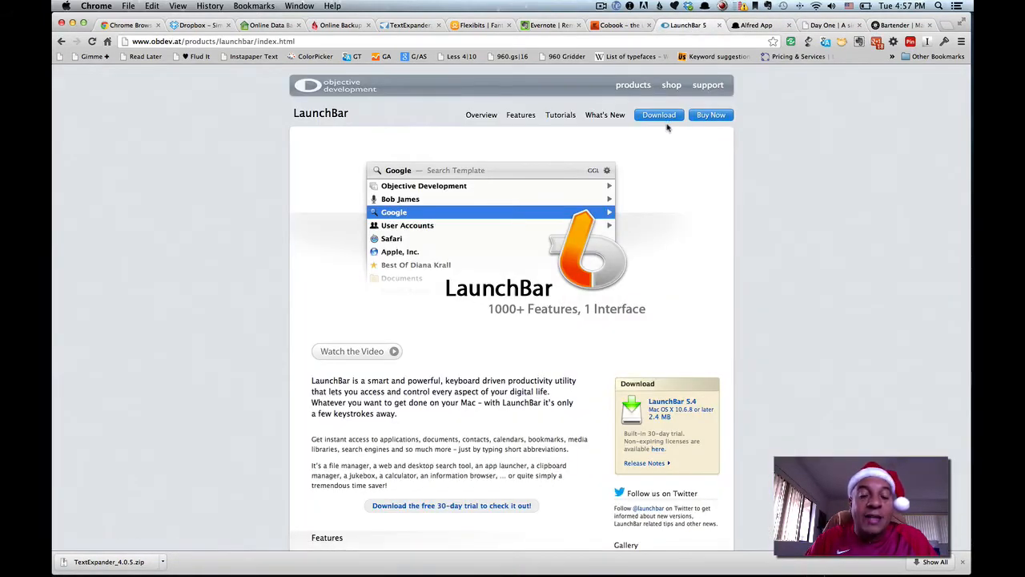
mouse_move(689, 205)
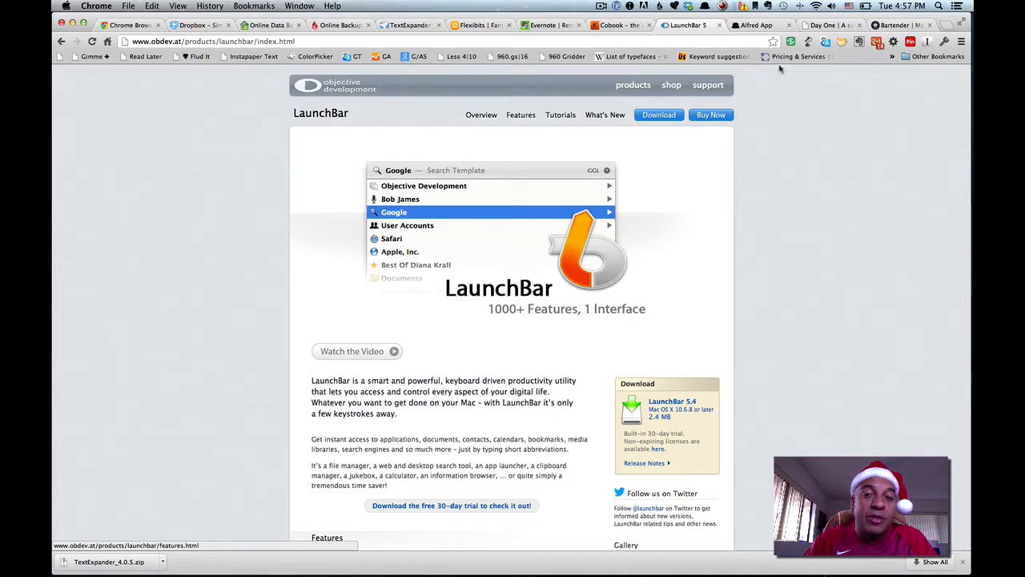
Show the Alfred website and run Alfred searches for 'phot', 'photi' and 'battery'
left_click(766, 25)
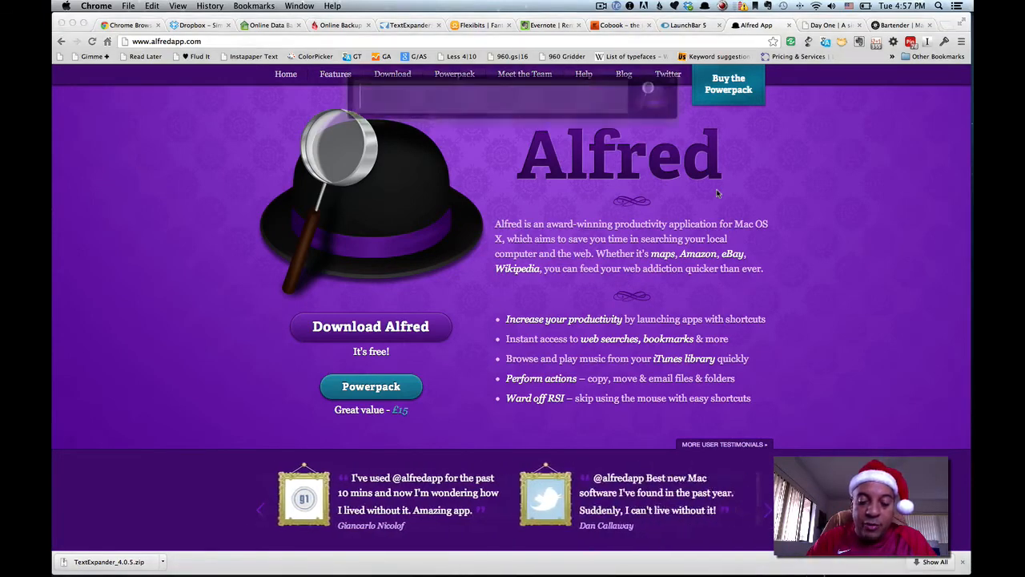
type("phot")
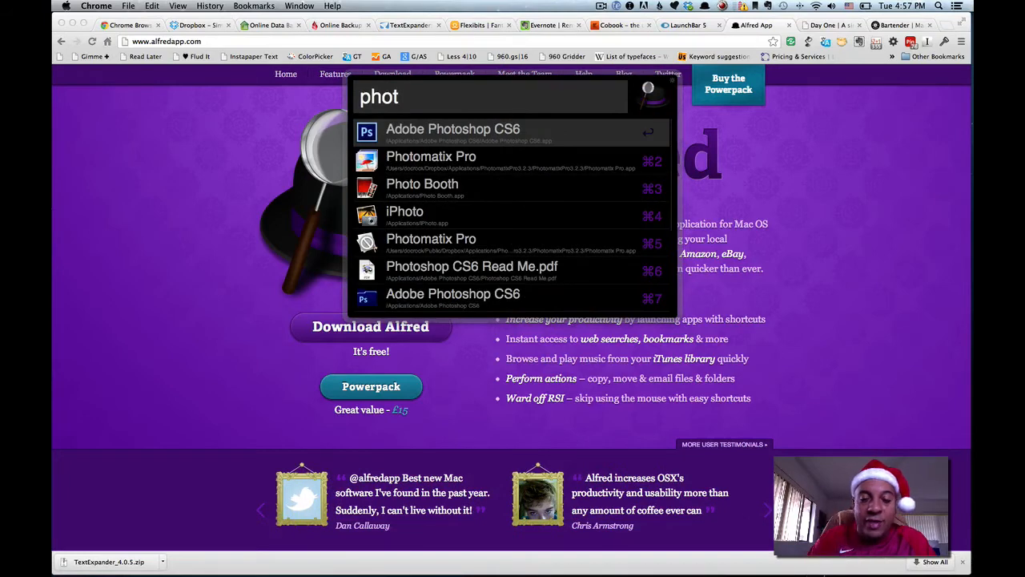
type("i")
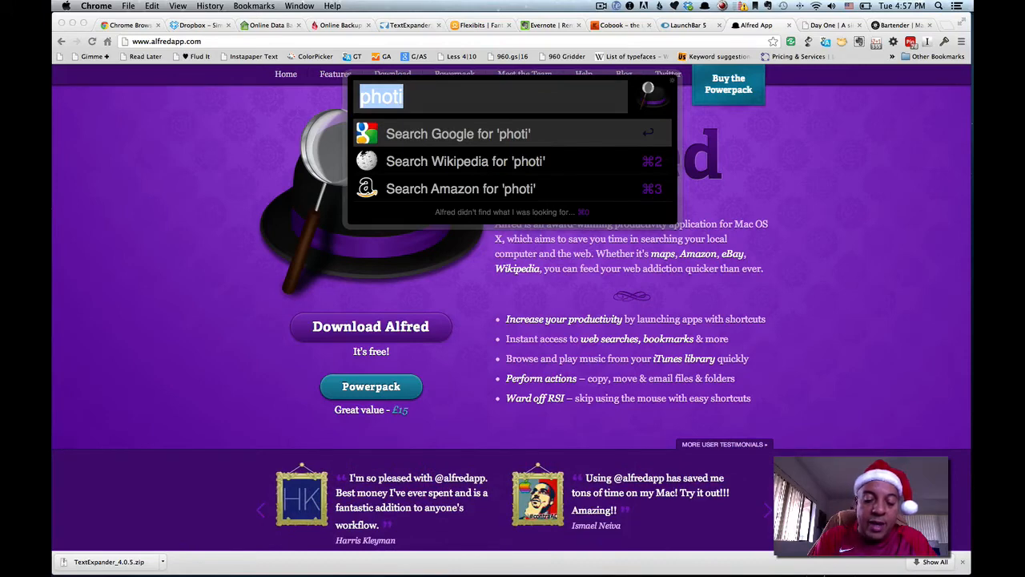
type("battery")
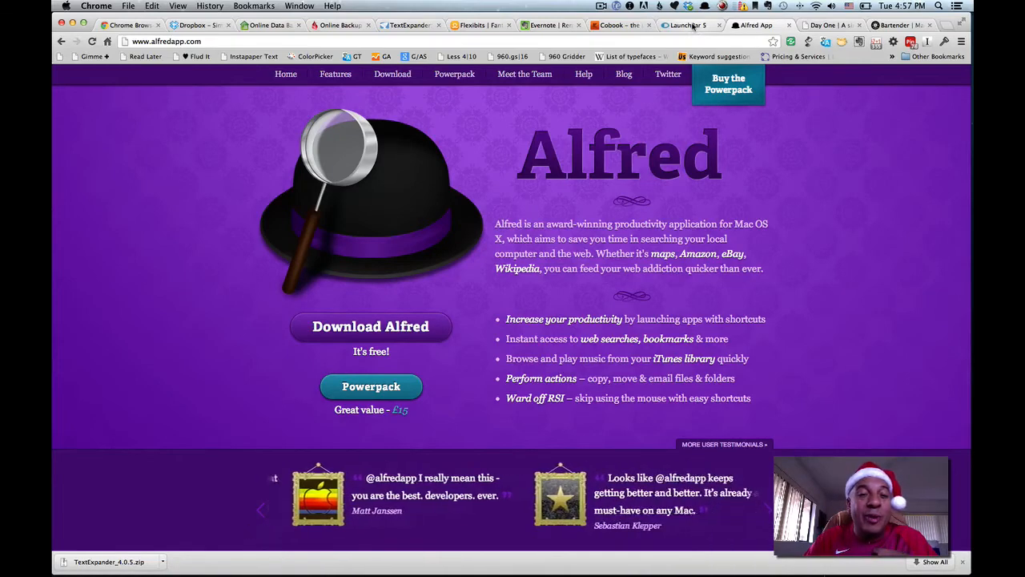
Return to the LaunchBar product page tab from the Alfred site
left_click(686, 24)
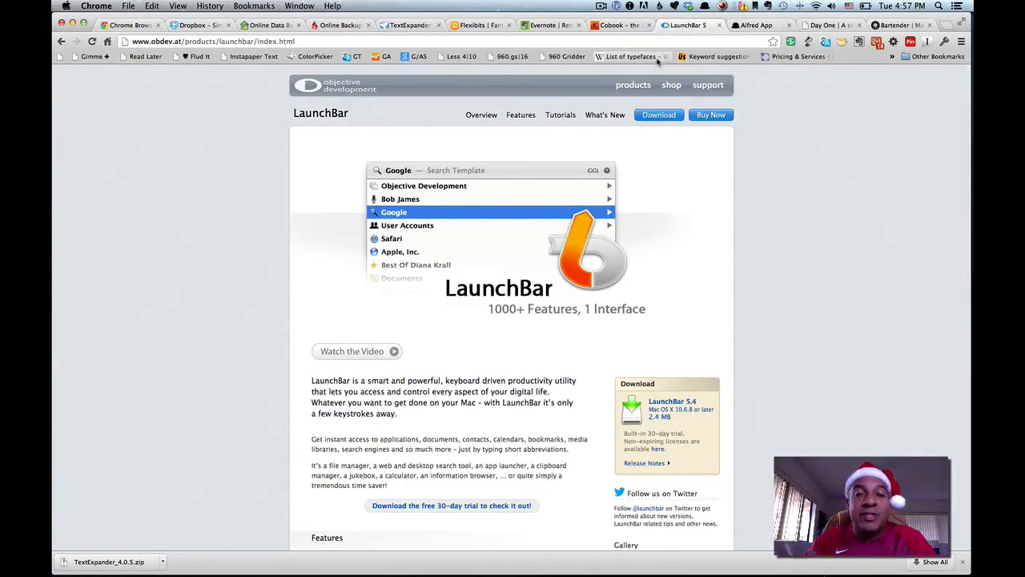
mouse_move(656, 56)
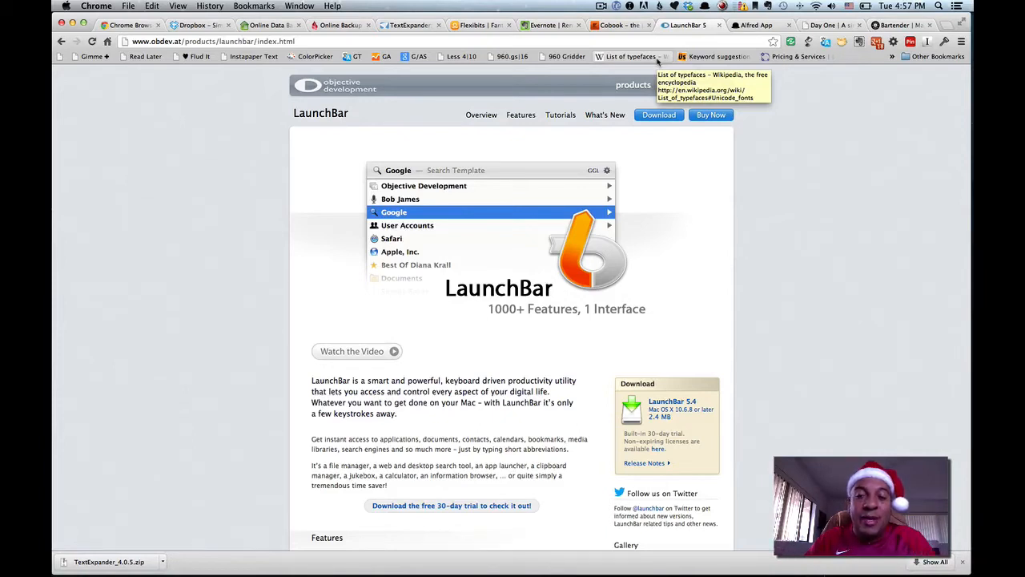
mouse_move(775, 100)
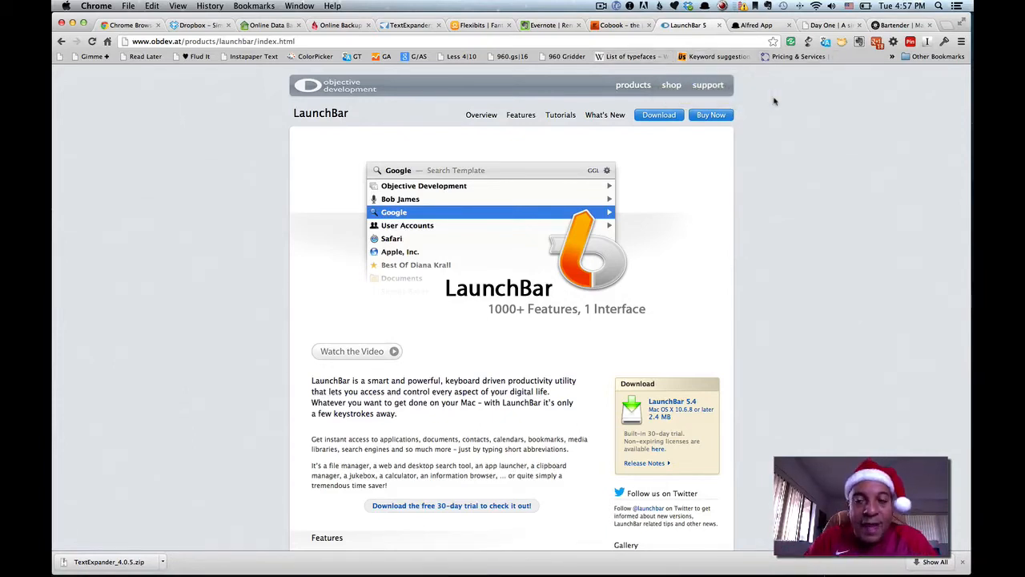
mouse_move(771, 104)
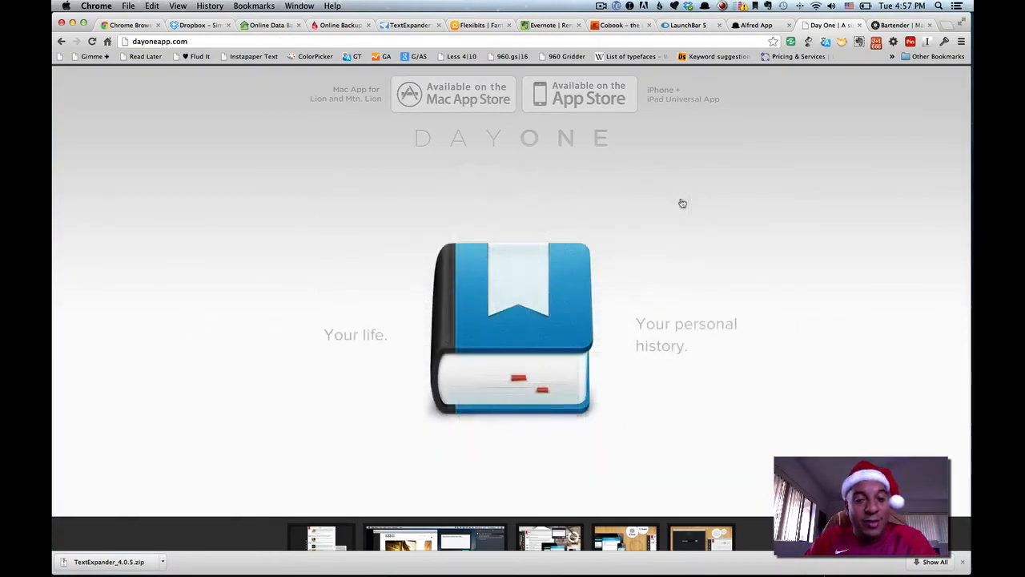
mouse_move(630, 241)
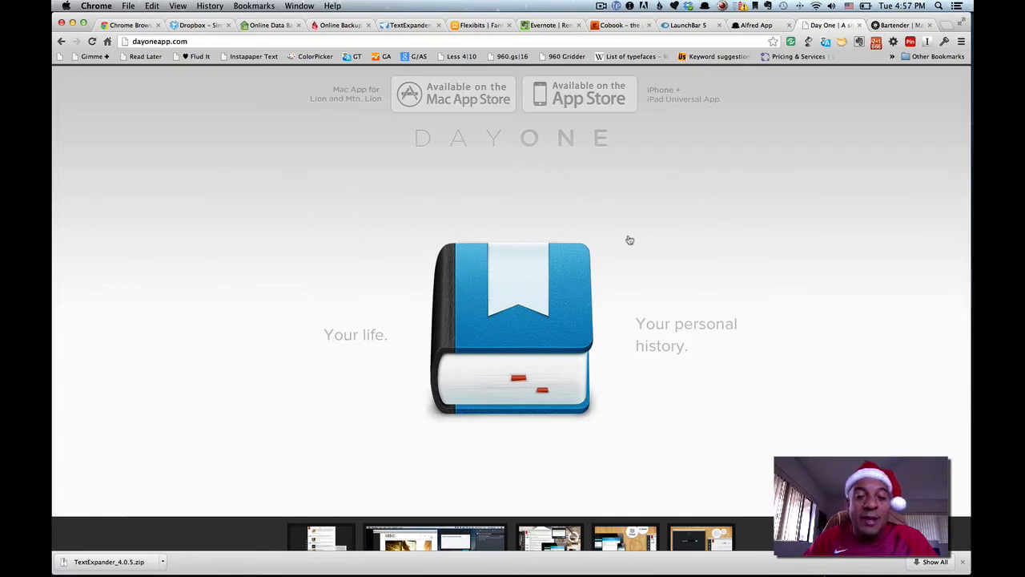
Scroll down the Day One page to its devices showcase slideshow
scroll("down", 3)
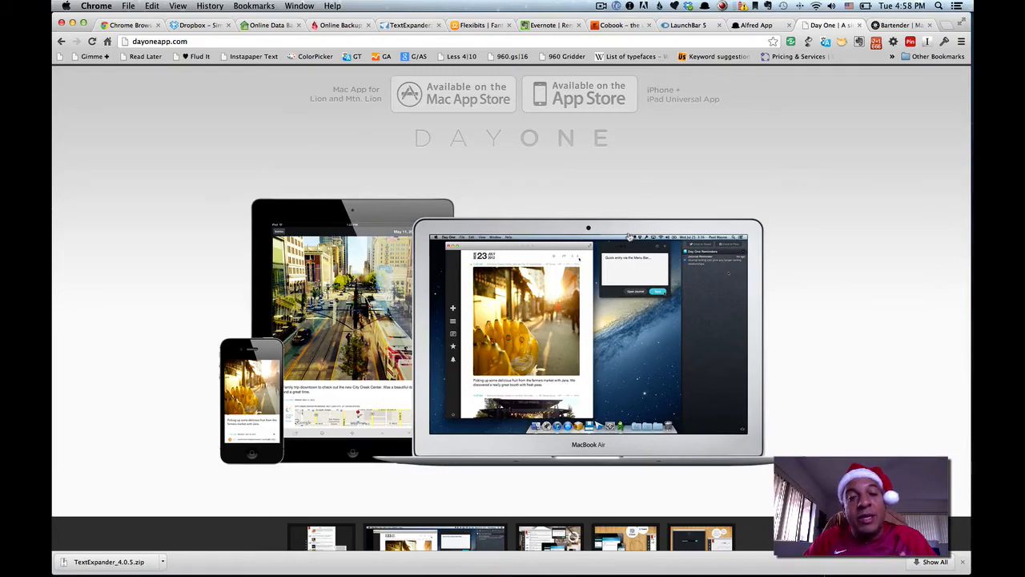
mouse_move(628, 224)
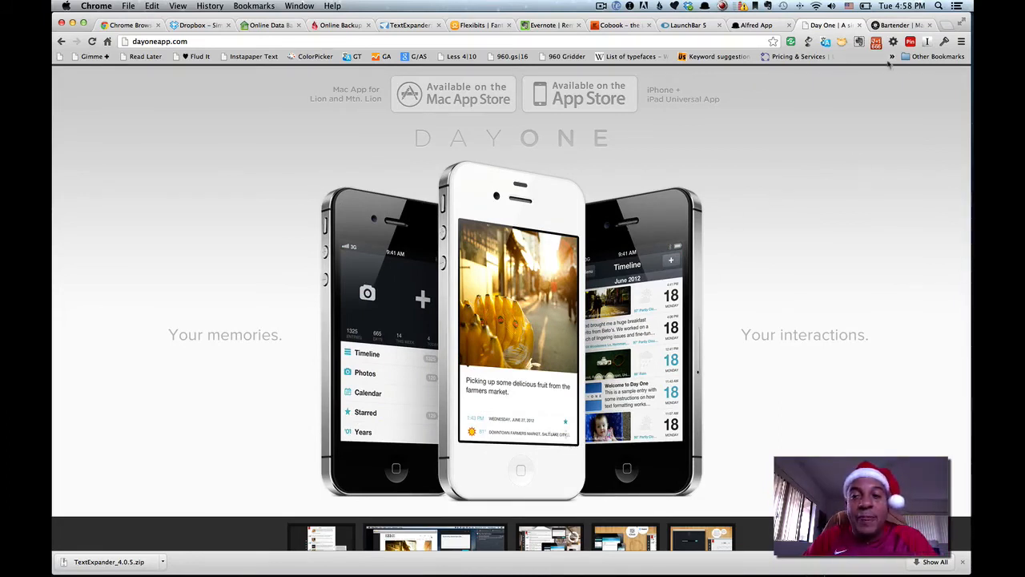
Show the Bartender menu bar organizer page and look through its Features section
left_click(901, 24)
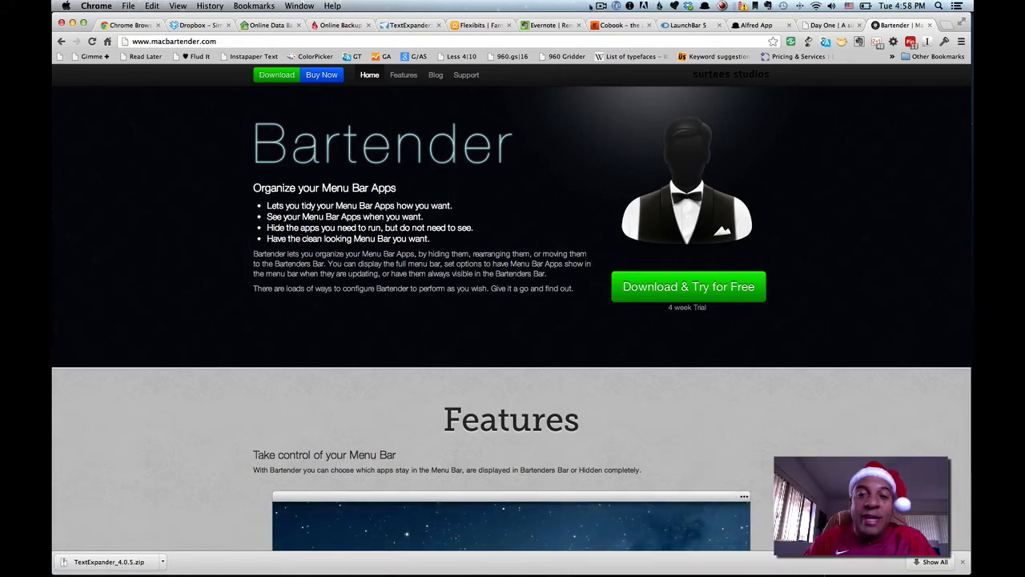
mouse_move(487, 201)
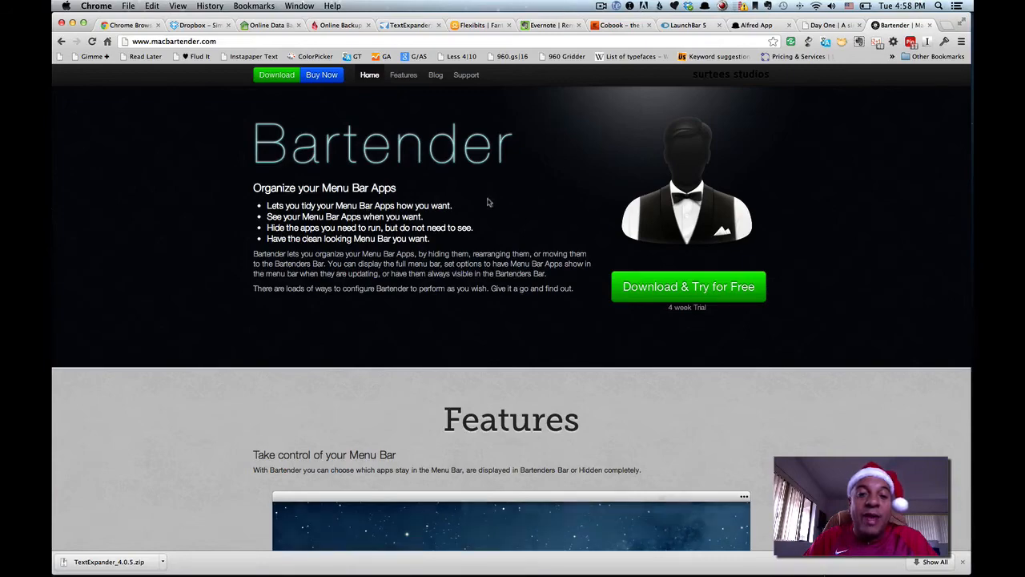
scroll("down", 3)
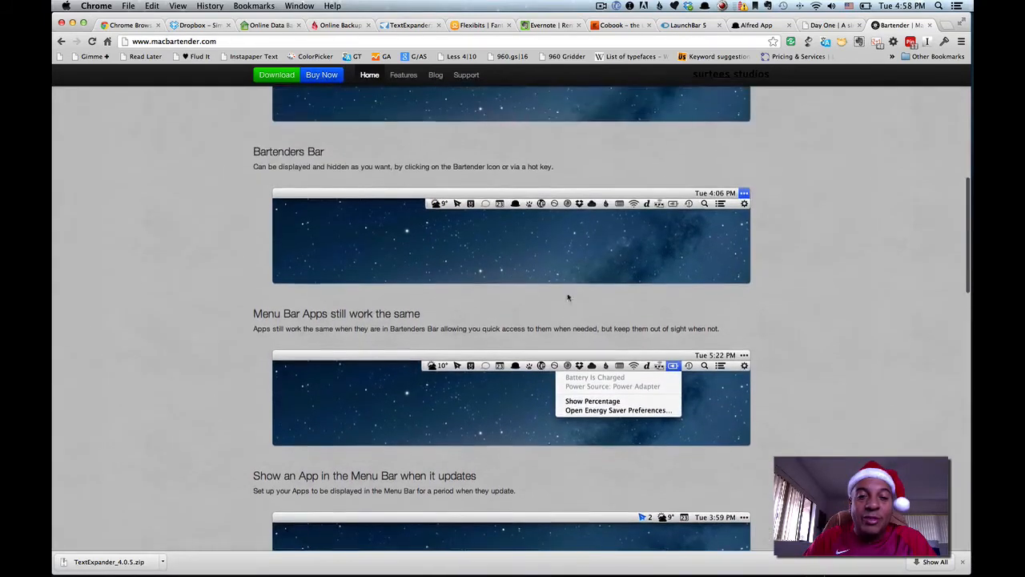
scroll("down", 3)
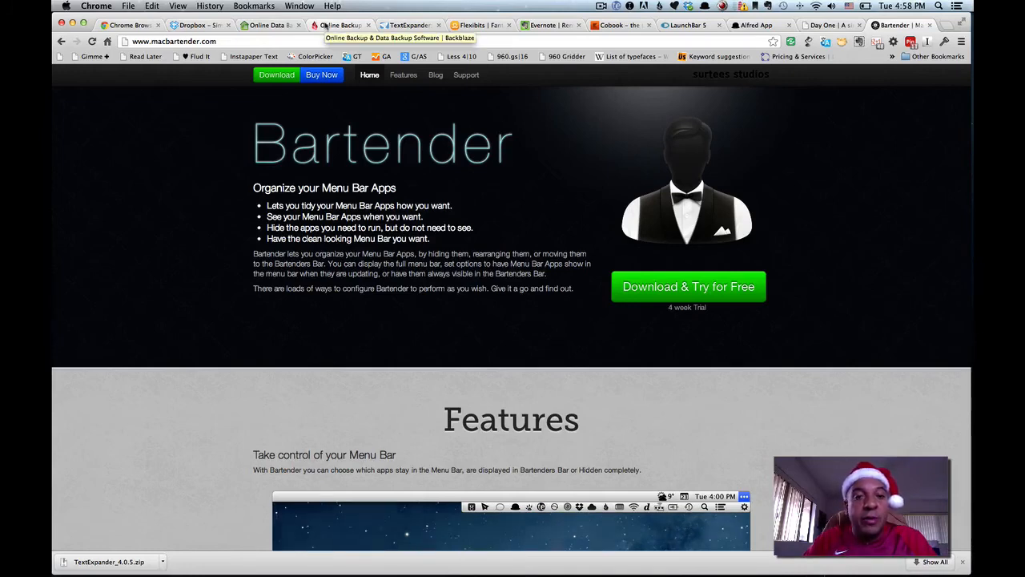
Switch to the Smile Software TextExpander product page at smilesoftware.com/TextExpander
left_click(416, 26)
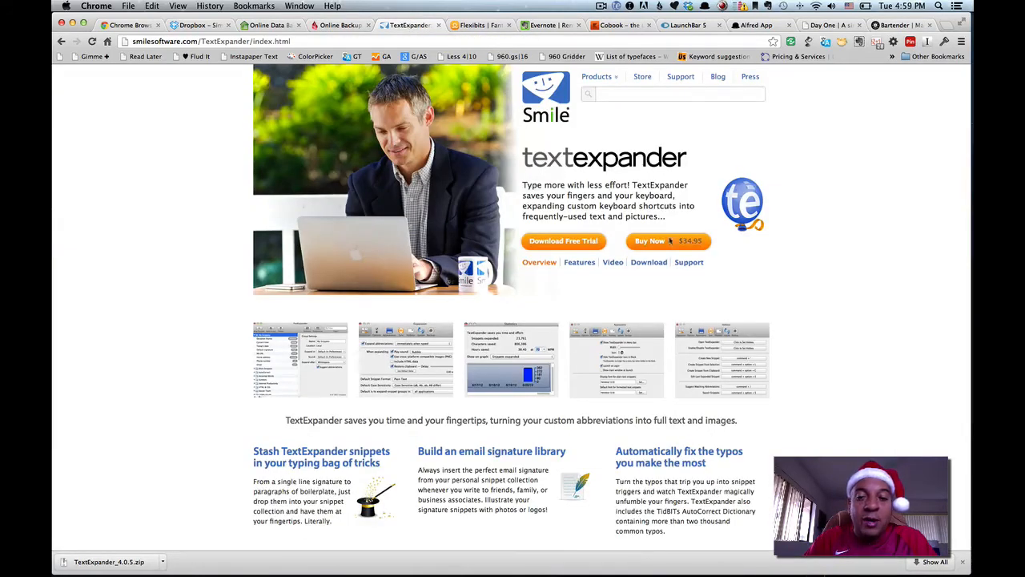
mouse_move(694, 248)
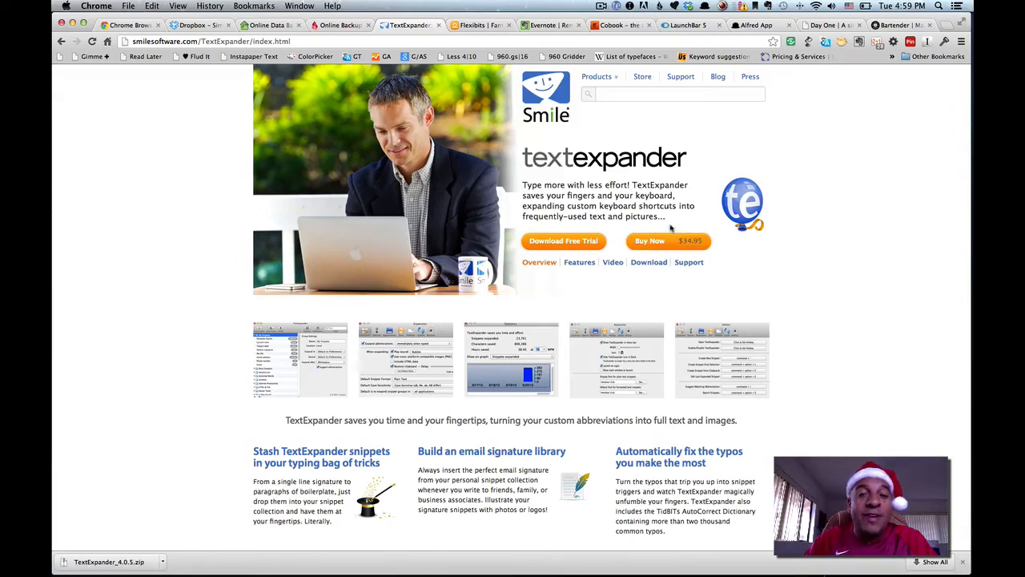
mouse_move(599, 178)
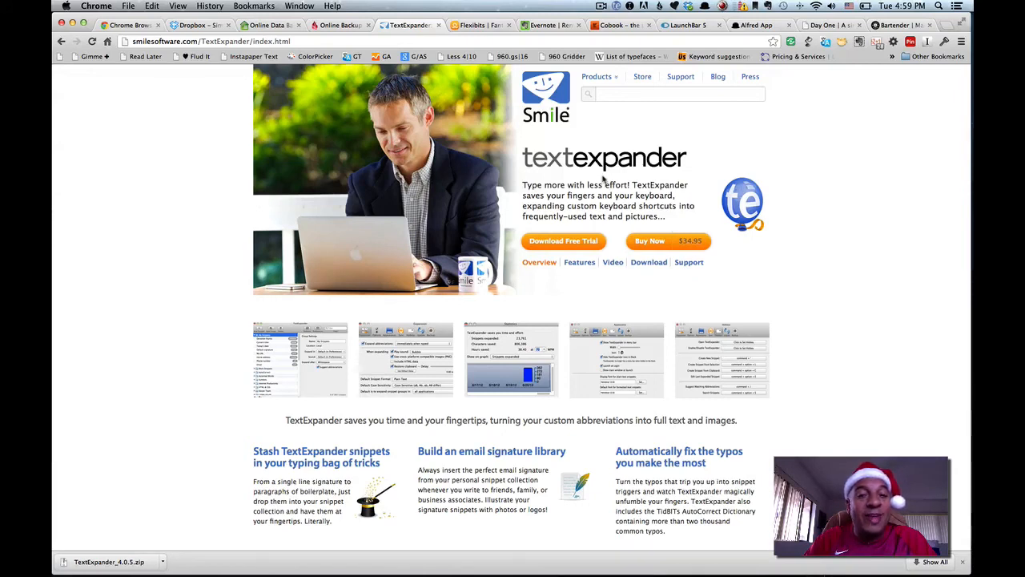
mouse_move(338, 65)
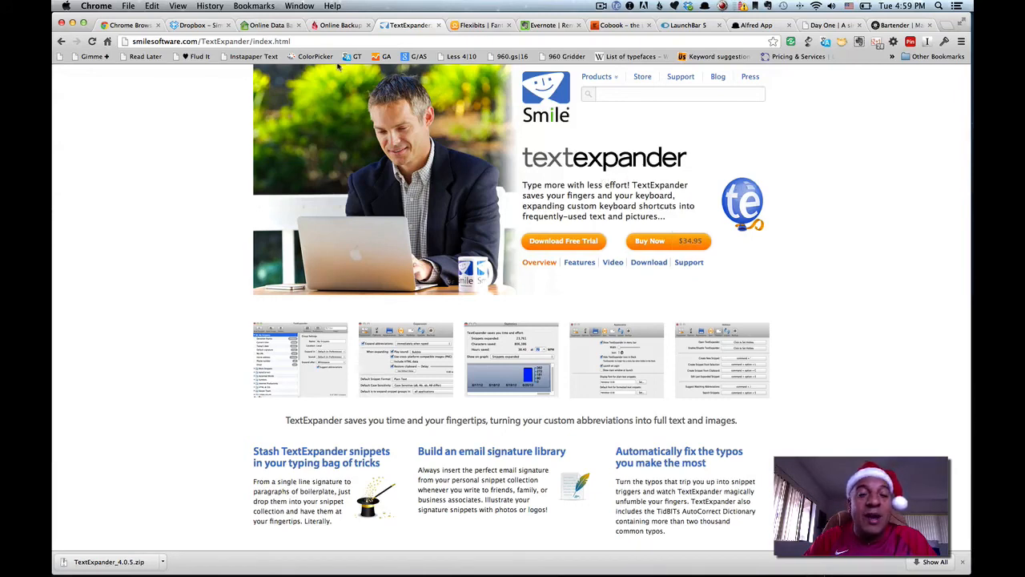